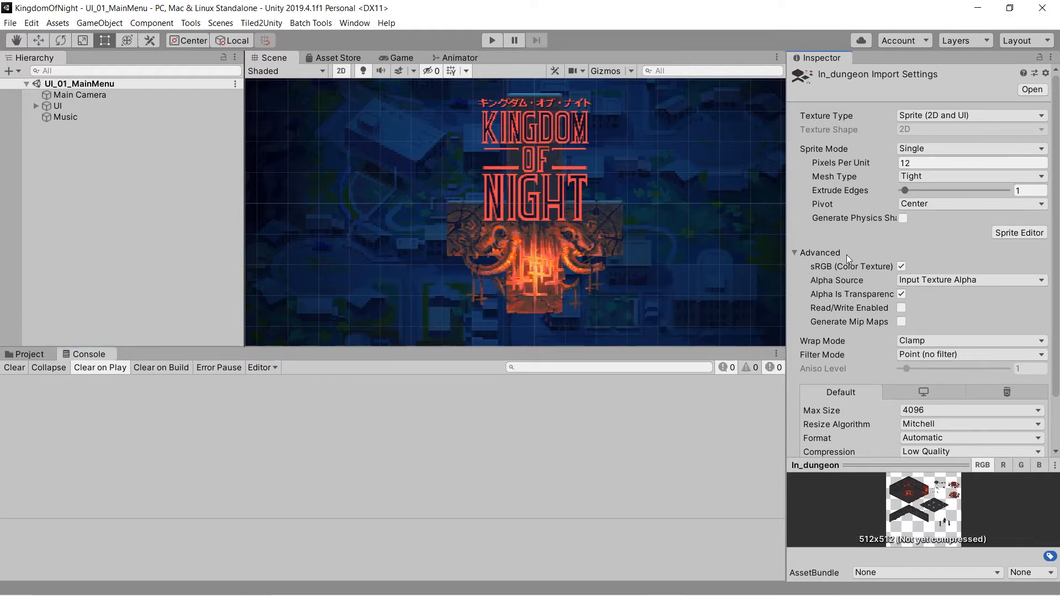
Apply NormalMapPreset to the In_dungeon texture, then go to the Preset Manager in Project Settings.
left_click(1035, 73)
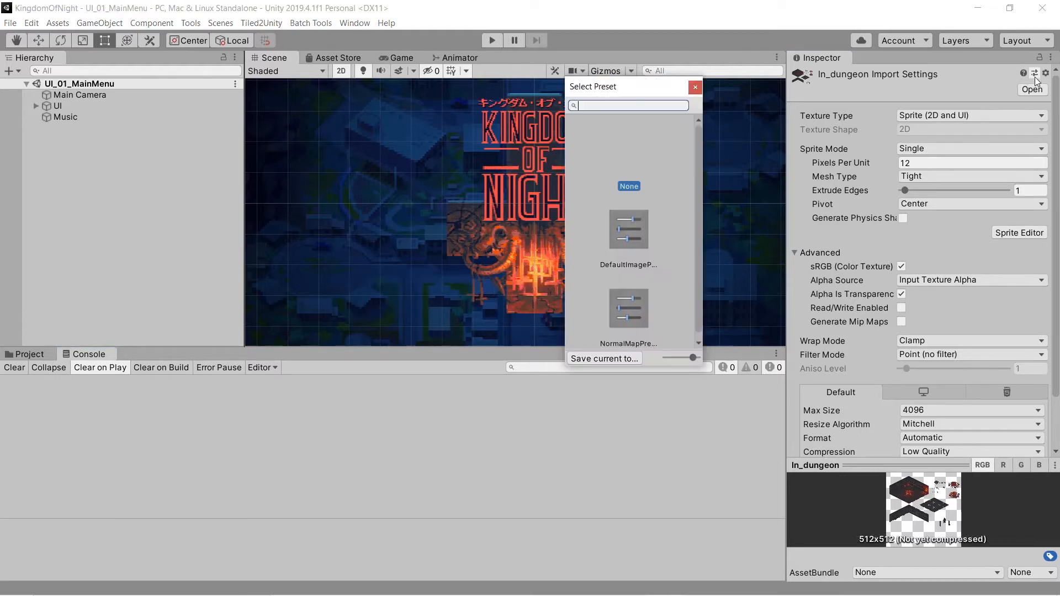
left_click(628, 308)
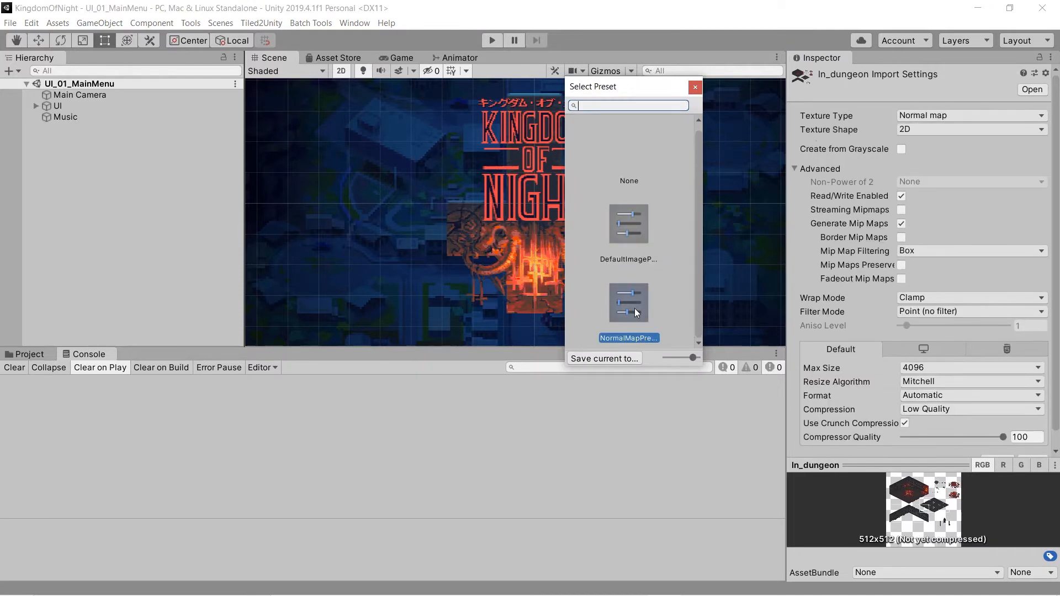
left_click(628, 223)
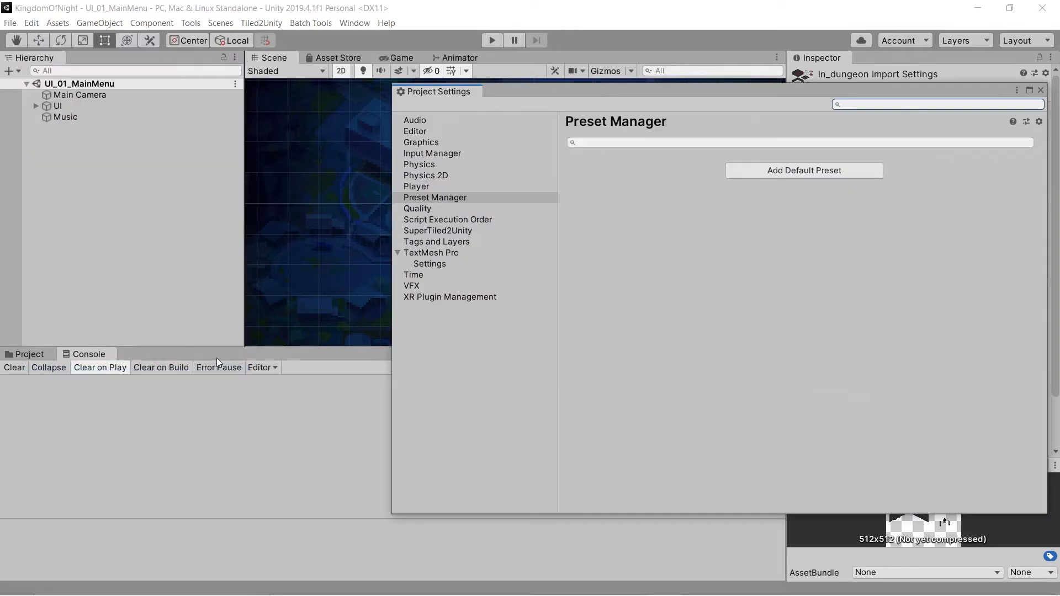
Close Project Settings to return to the In_dungeon import settings.
left_click(804, 170)
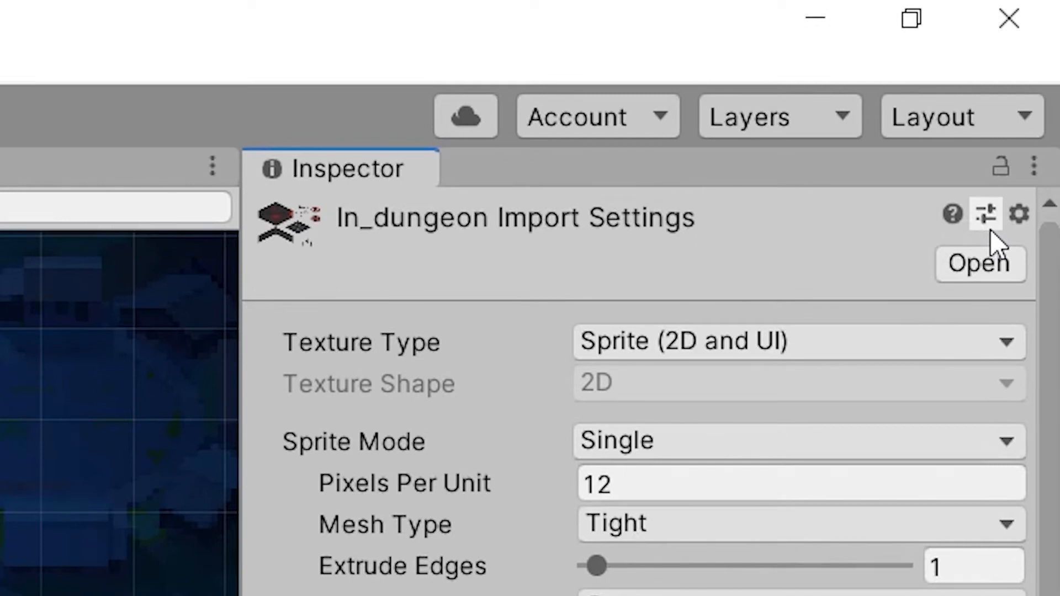
Preview CursorPreset then DefaultImagePreset on In_dungeon, and show the Art folder's preset assets.
left_click(985, 215)
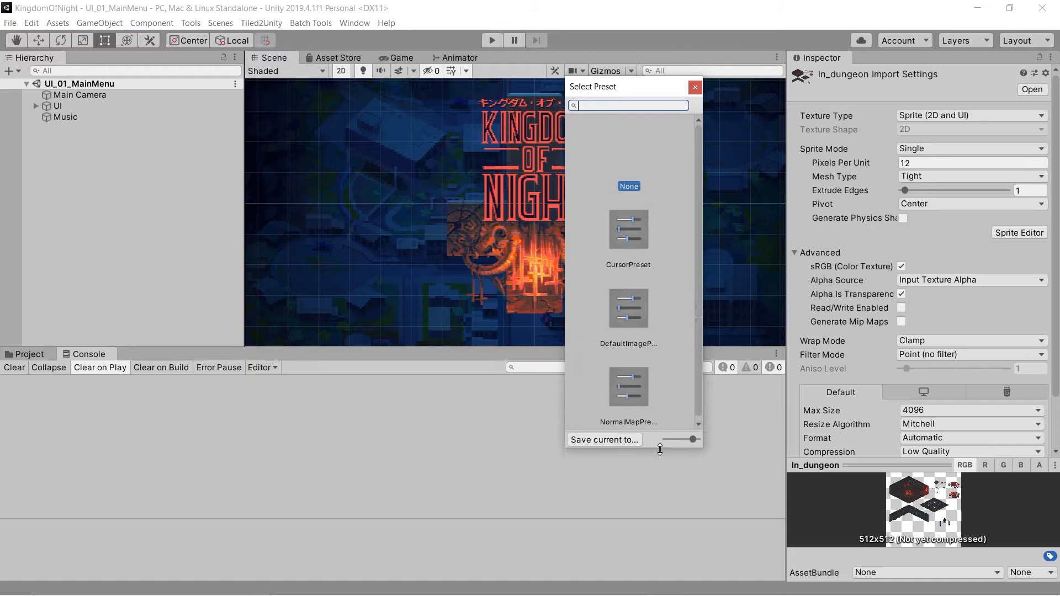
left_click(633, 230)
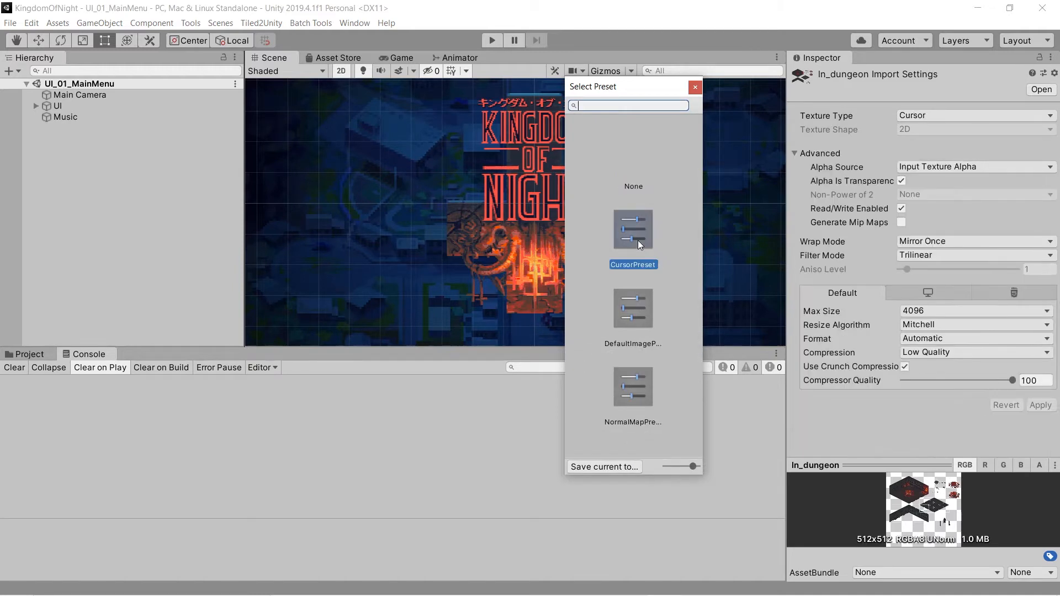
left_click(633, 308)
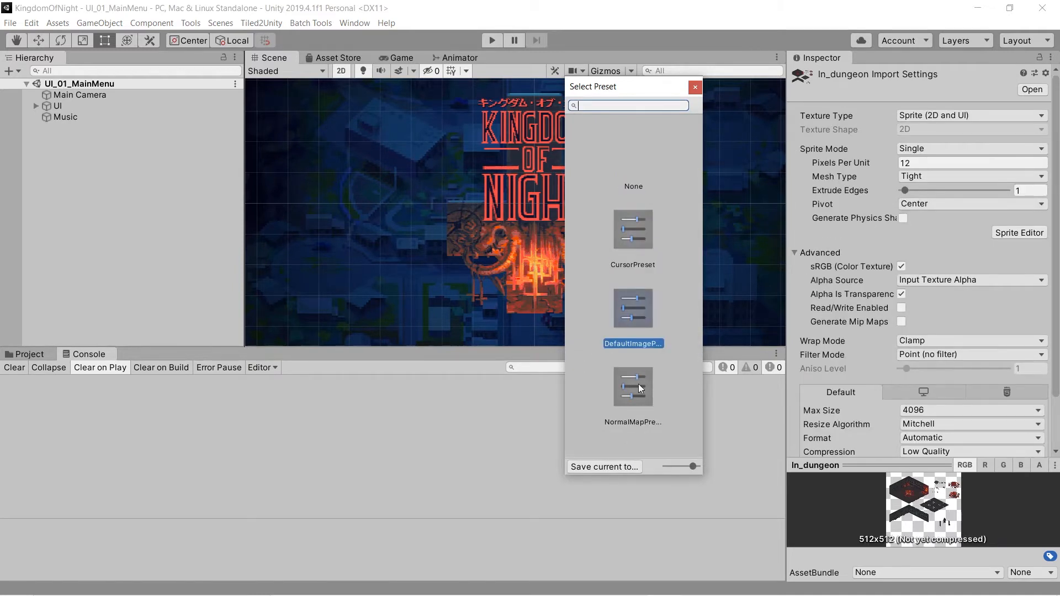
left_click(632, 386)
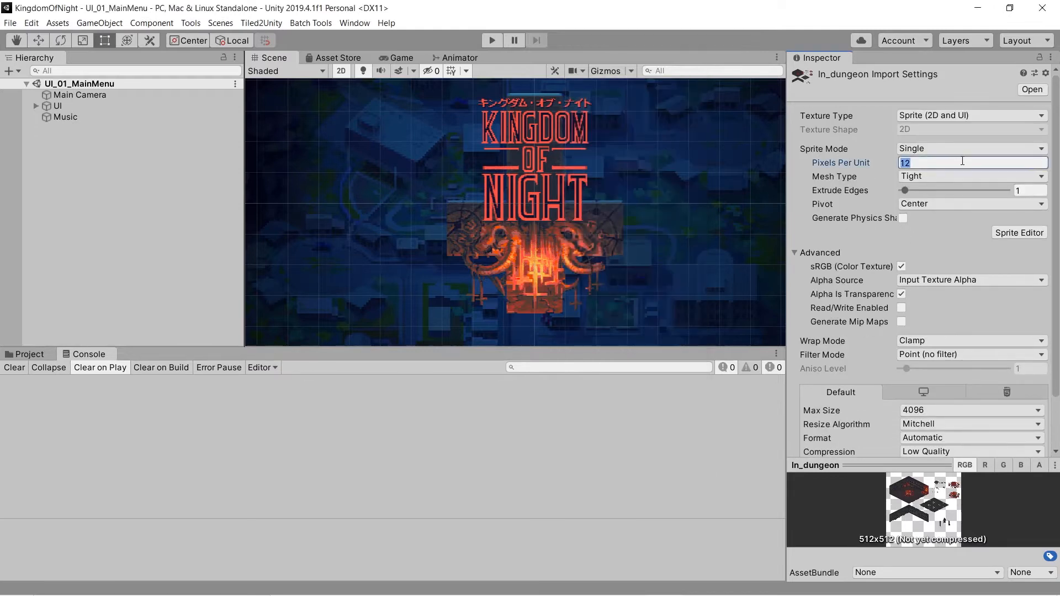
left_click(1031, 446)
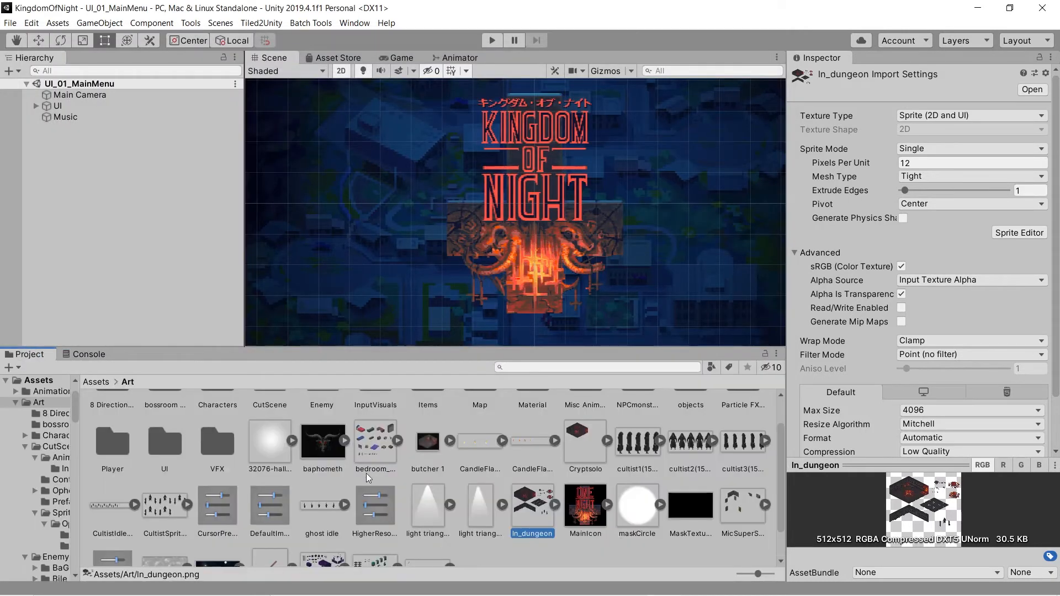
Inspect HigherResolutionPreset's settings, then return to the In_dungeon import settings.
left_click(375, 504)
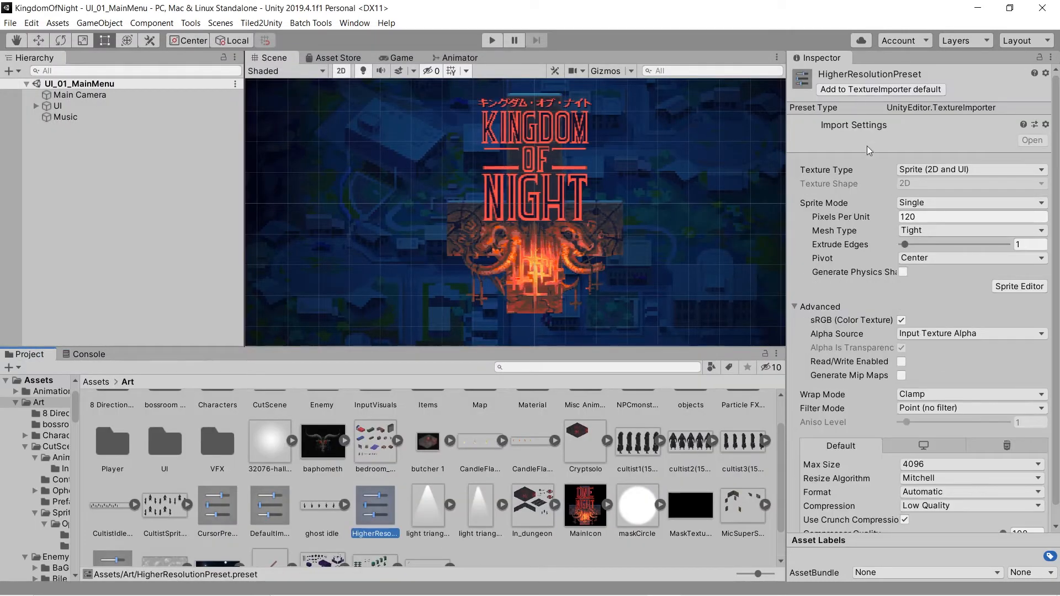
type("240")
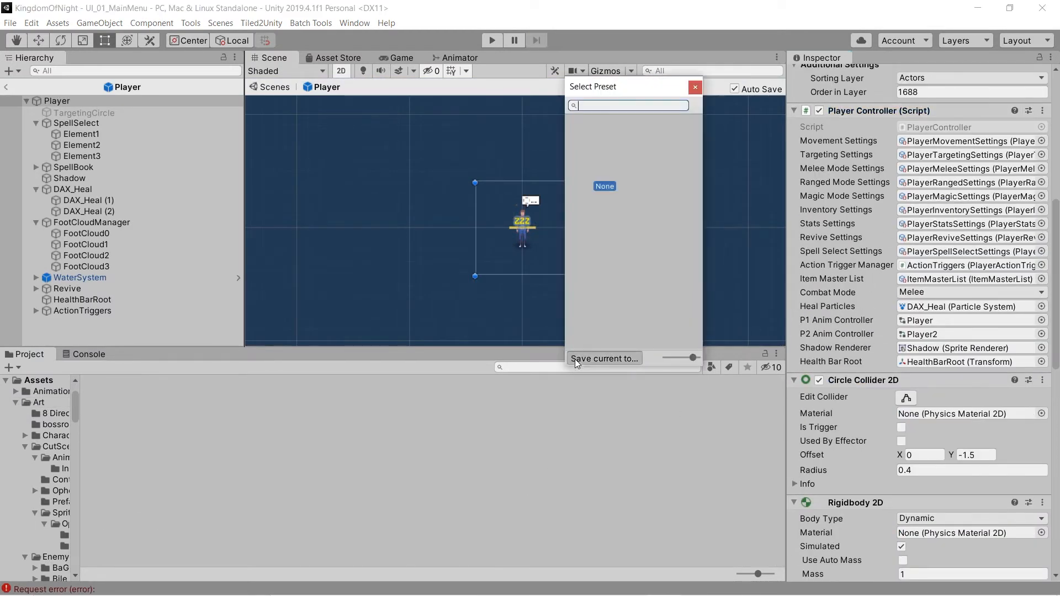
left_click(603, 358)
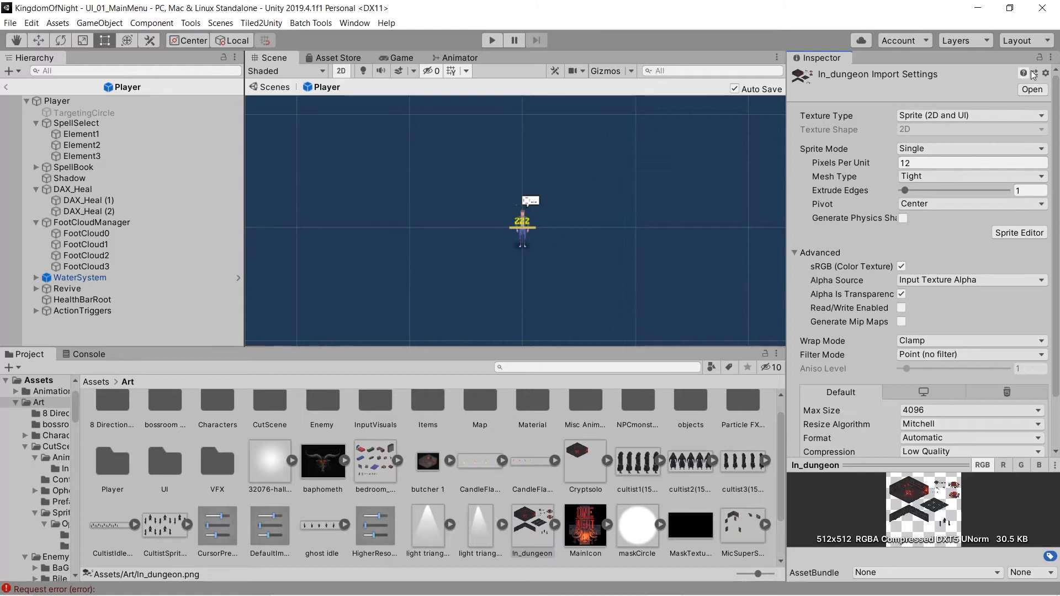
Preview CursorPreset and HigherResolutionPreset on the In_dungeon texture.
left_click(1034, 73)
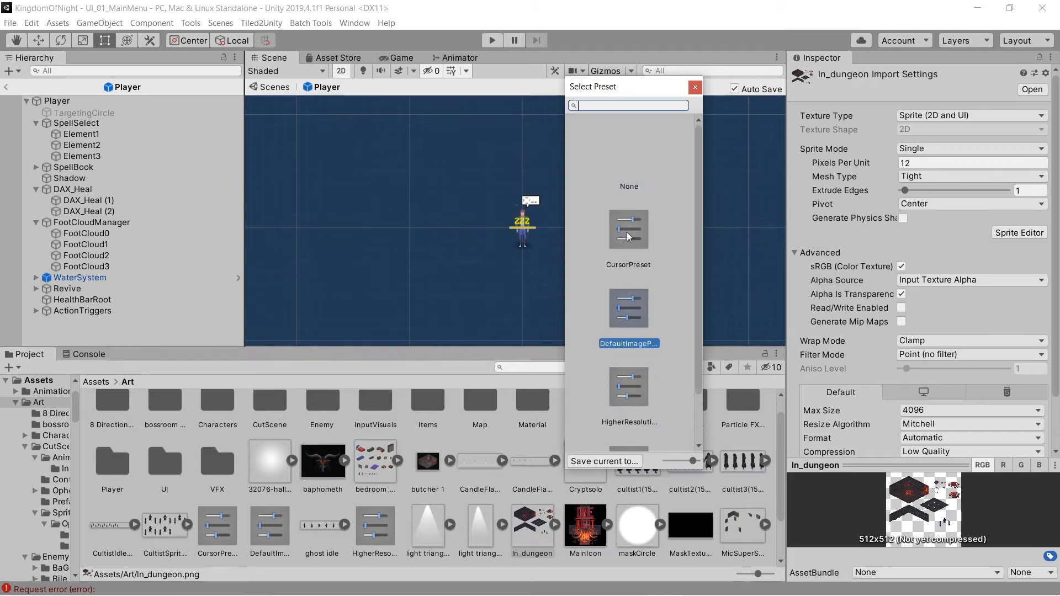
left_click(628, 229)
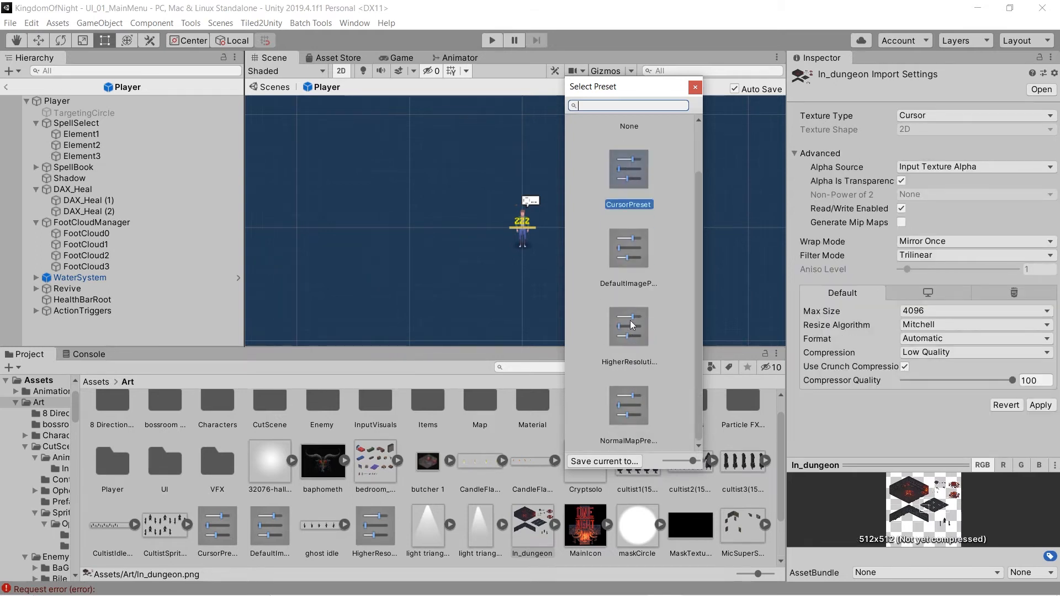
left_click(629, 406)
type("defaultimage")
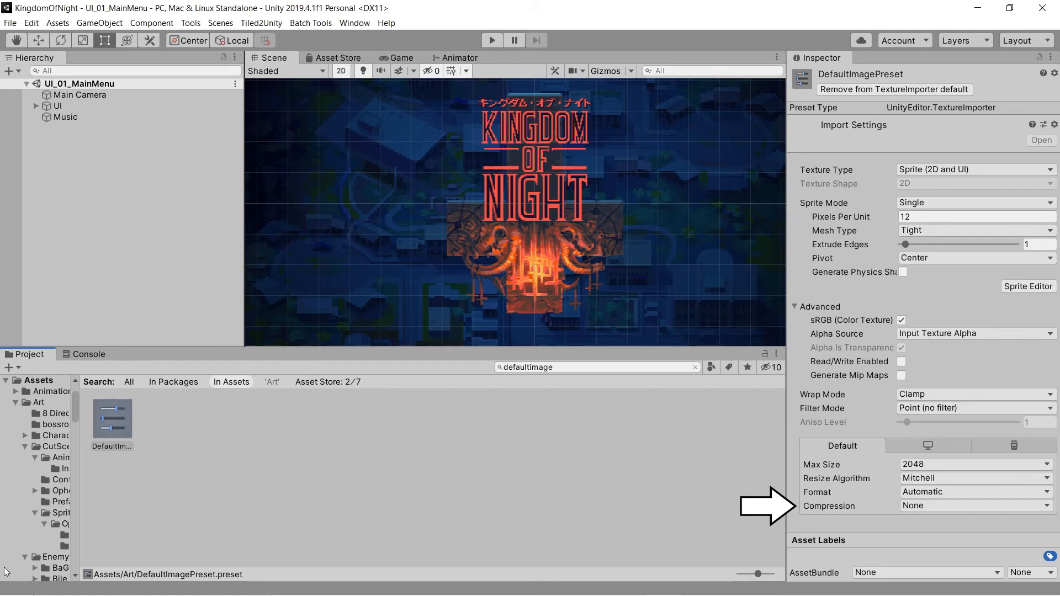
Remove DefaultImagePreset from the TextureImporter defaults, keeping its 12 pixels-per-unit uncompressed settings.
left_click(893, 90)
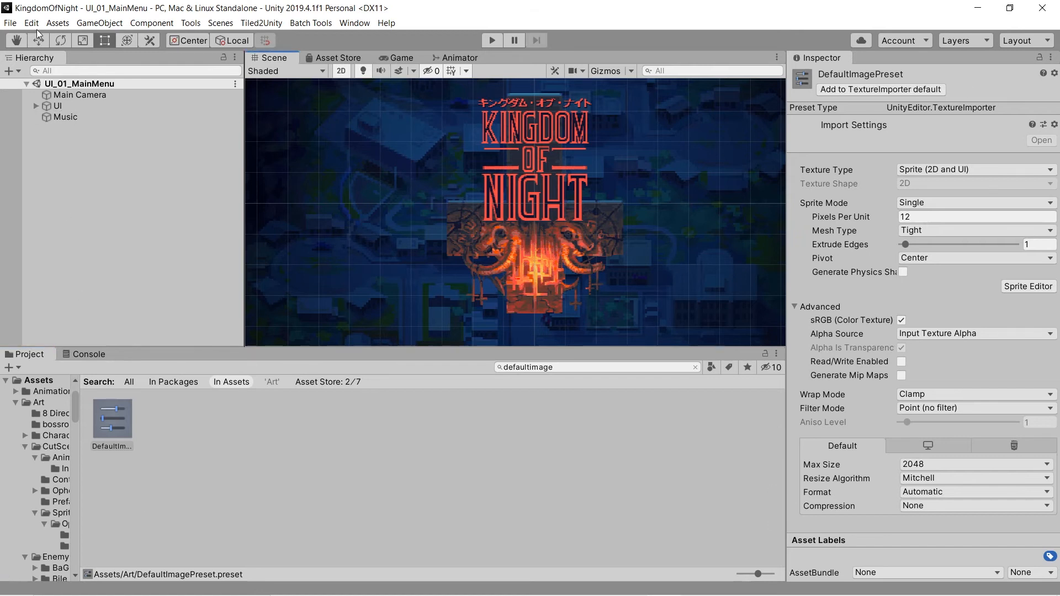
In the Preset Manager, add DefaultImagePreset as the default preset for TextureImporter.
left_click(33, 22)
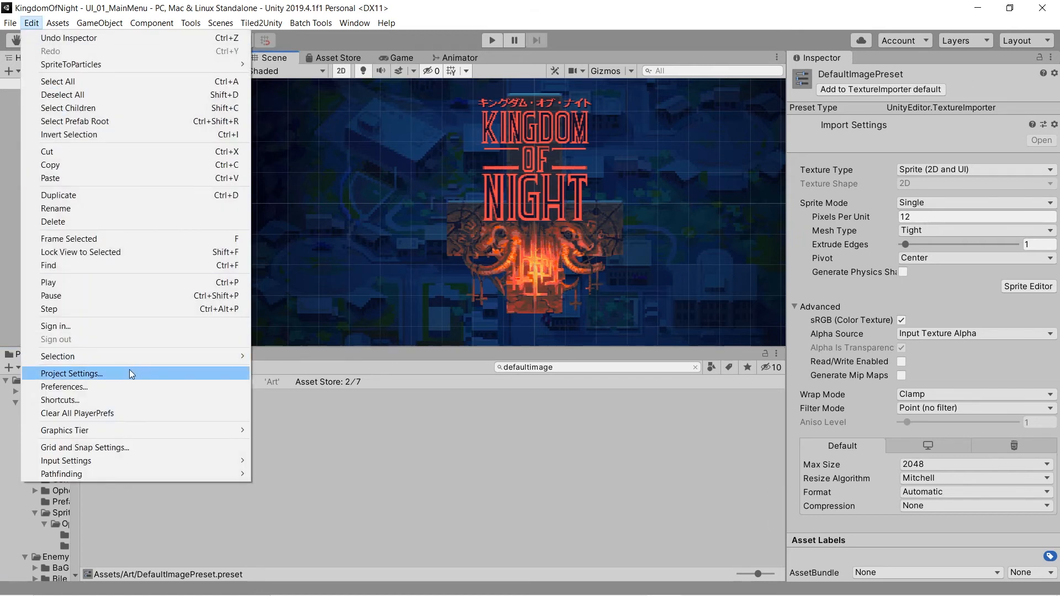
left_click(71, 373)
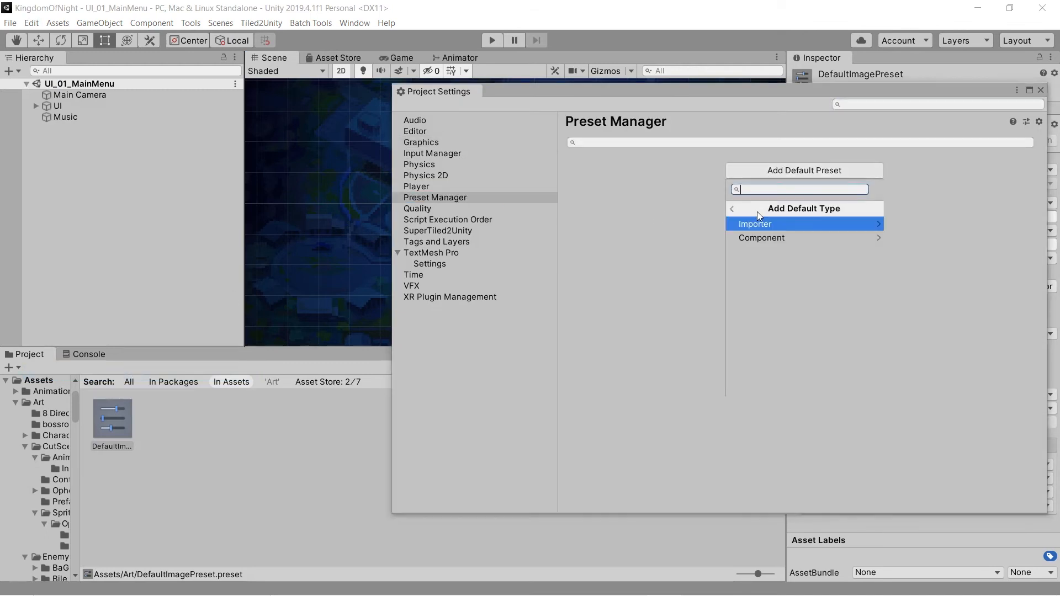
left_click(756, 223)
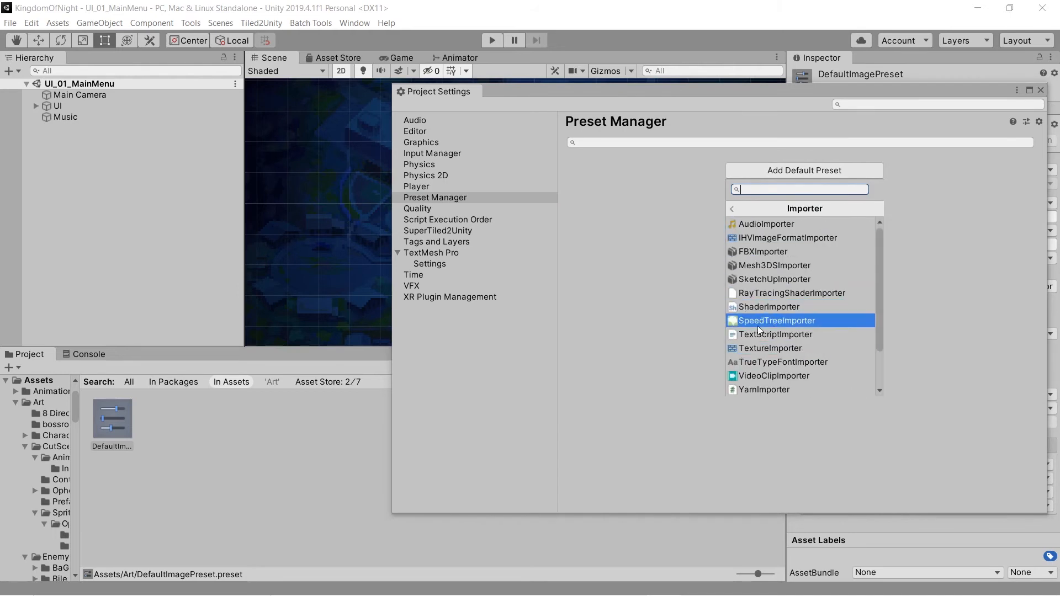
left_click(770, 348)
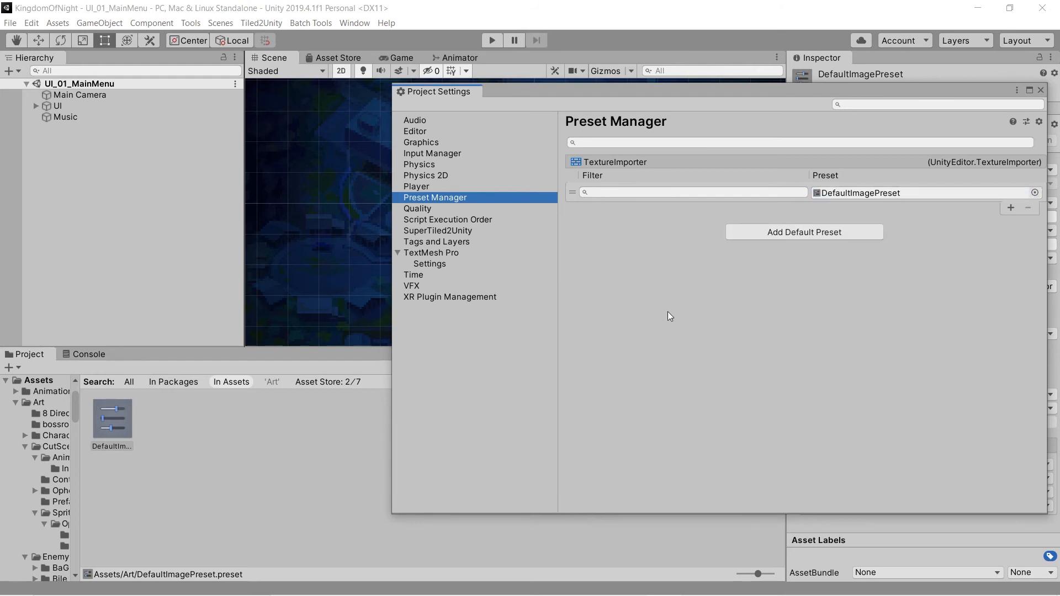
Start another default preset entry and browse the Component category's types.
left_click(804, 232)
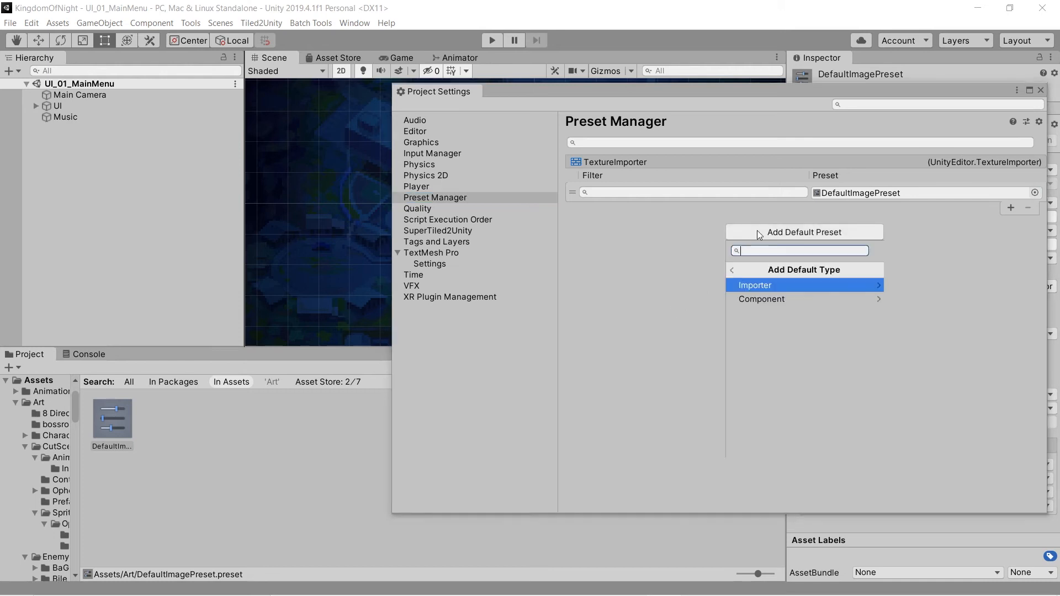
left_click(755, 284)
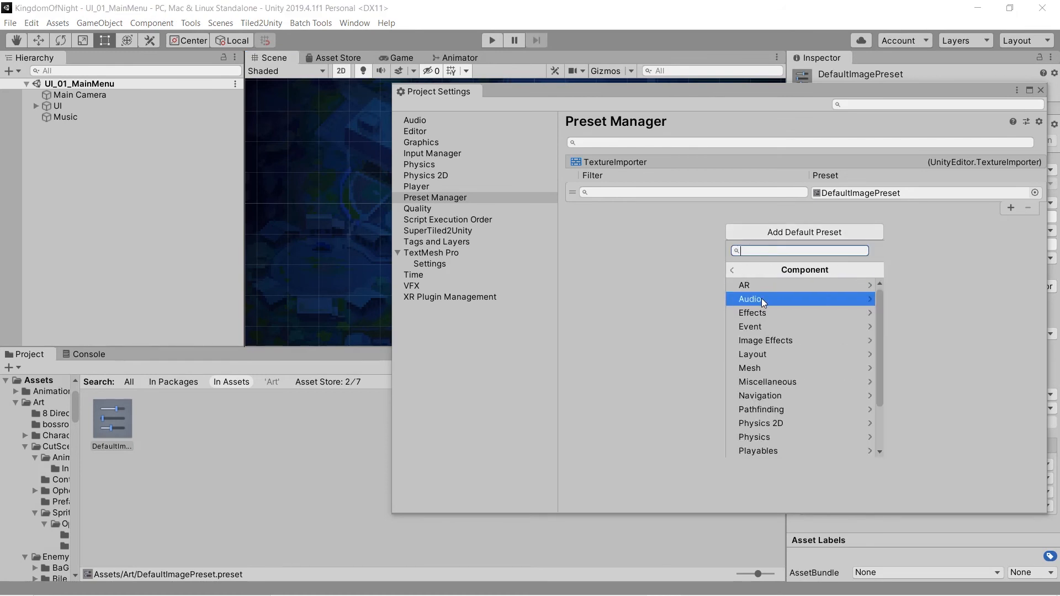
mouse_move(782, 437)
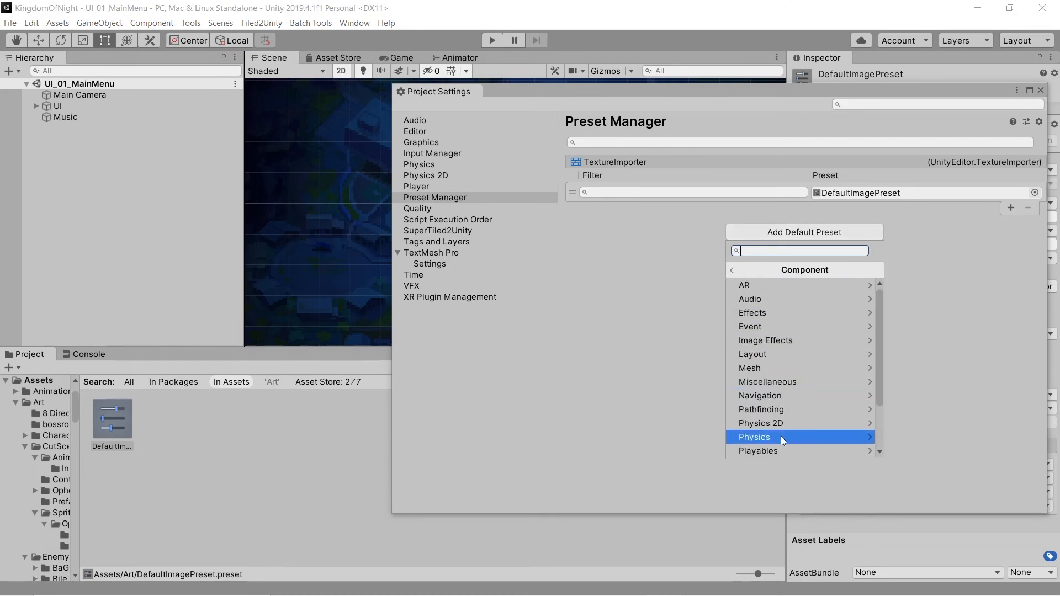